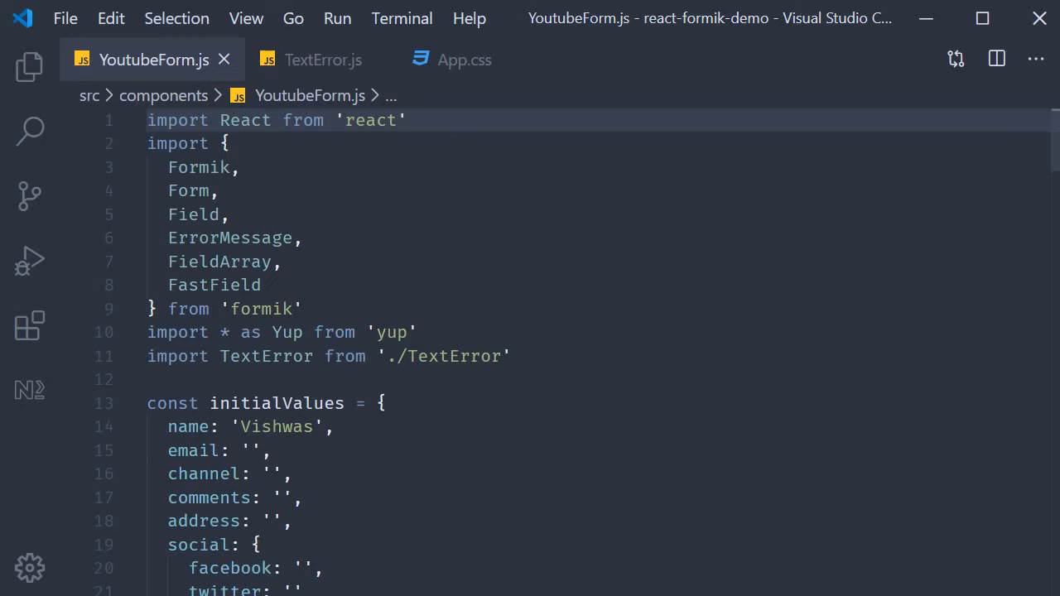
# Navigate YoutubeForm.js down to the FieldArray render function and its form variable.
pyautogui.click(405, 119)
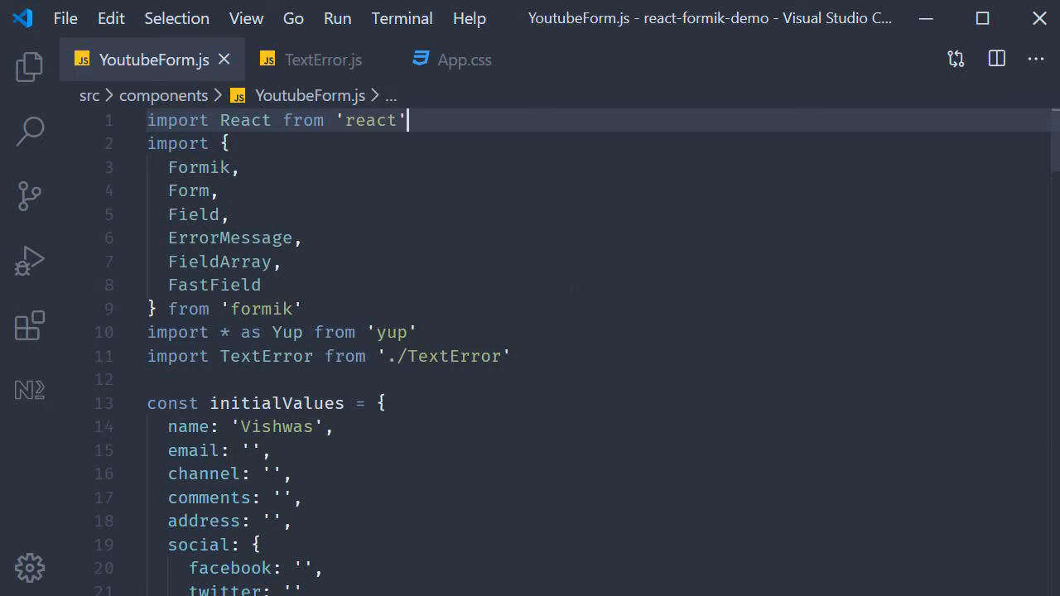
pyautogui.scroll(-3)
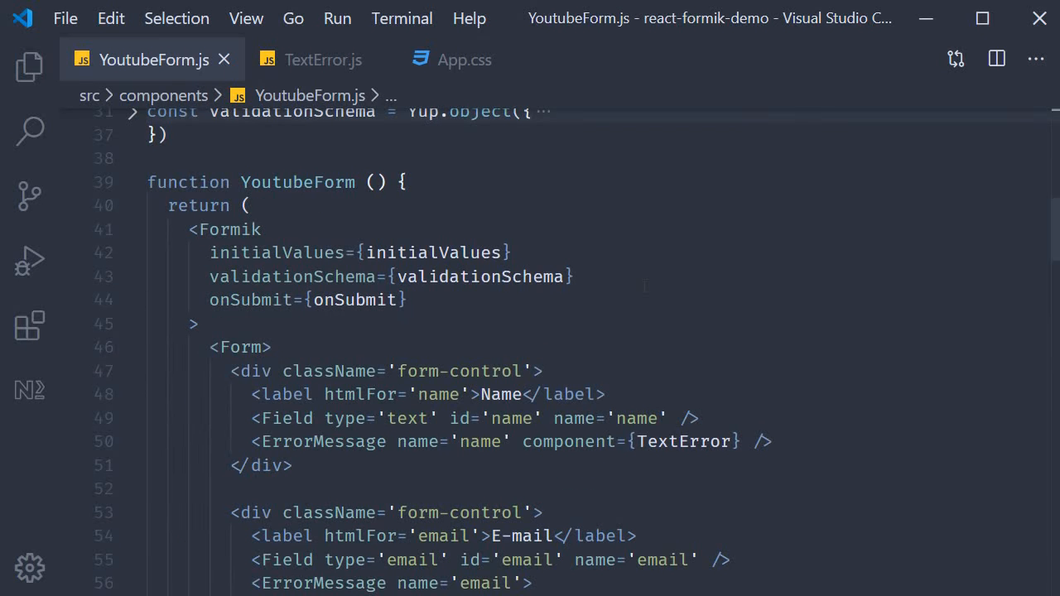
pyautogui.scroll(-3)
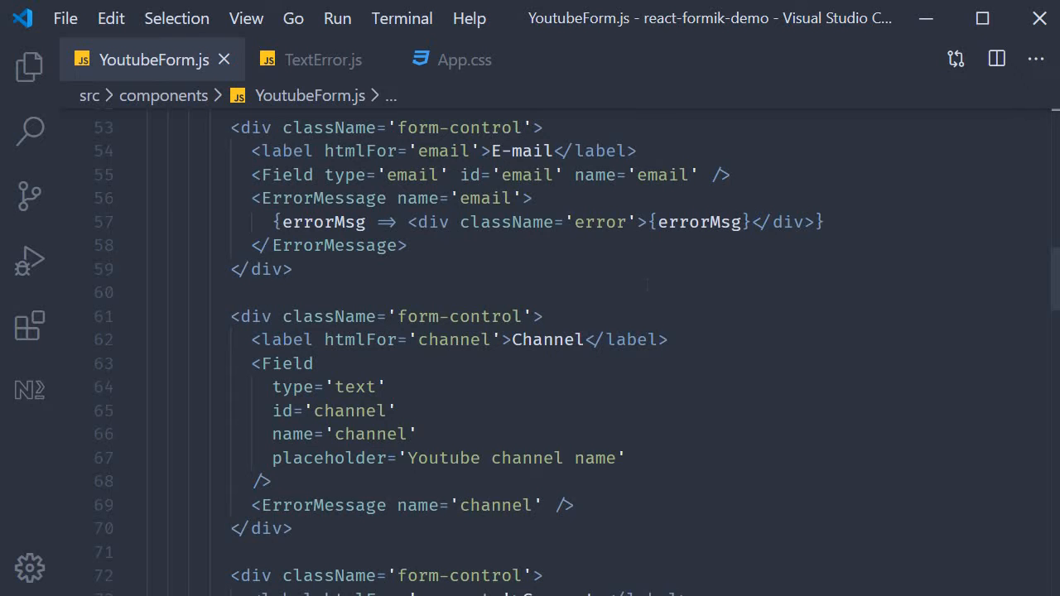
pyautogui.scroll(-3)
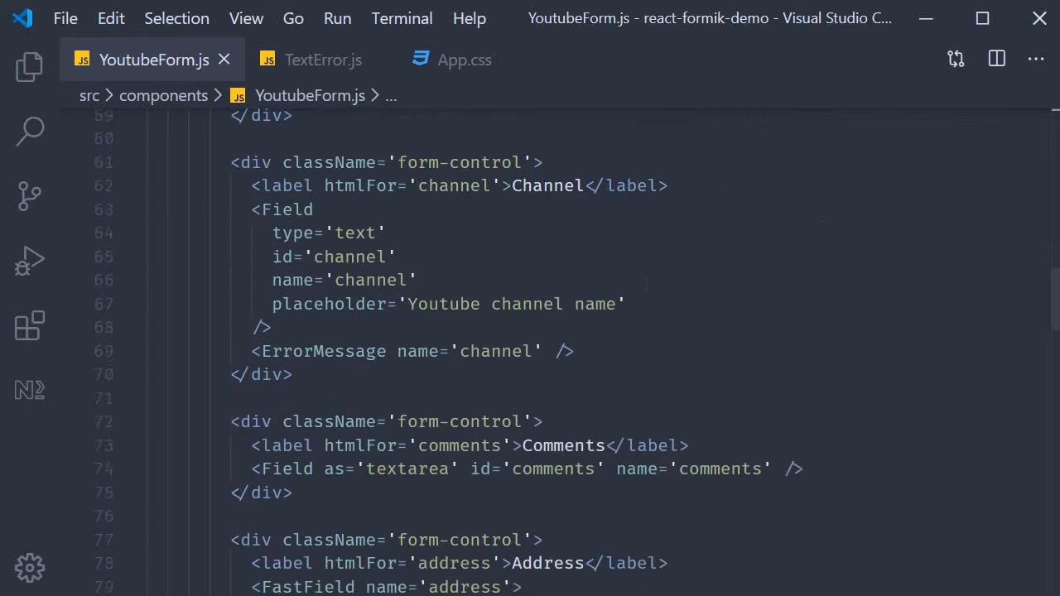
pyautogui.scroll(-3)
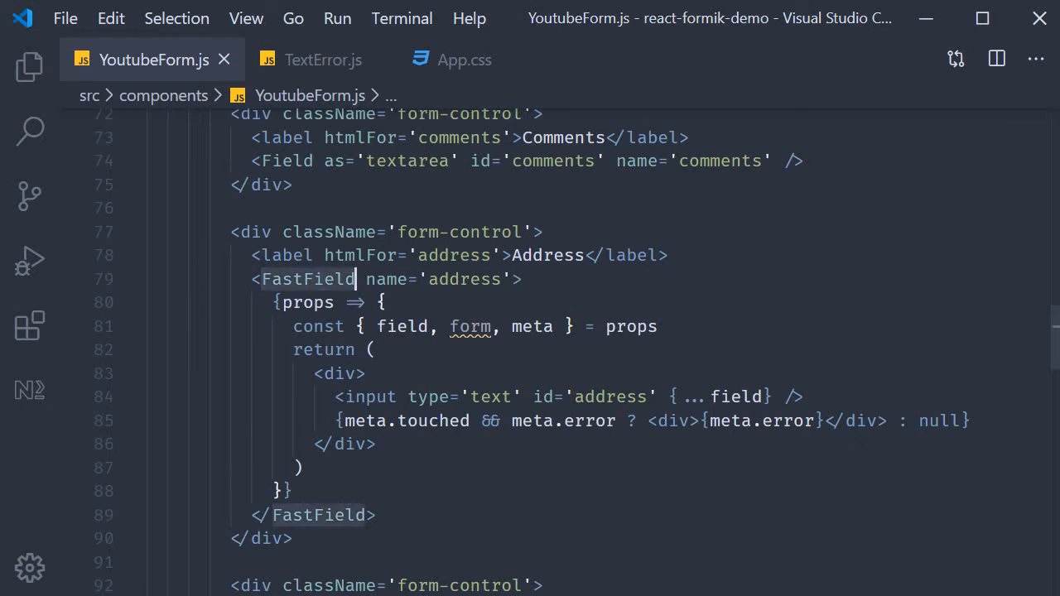
pyautogui.doubleClick(307, 278)
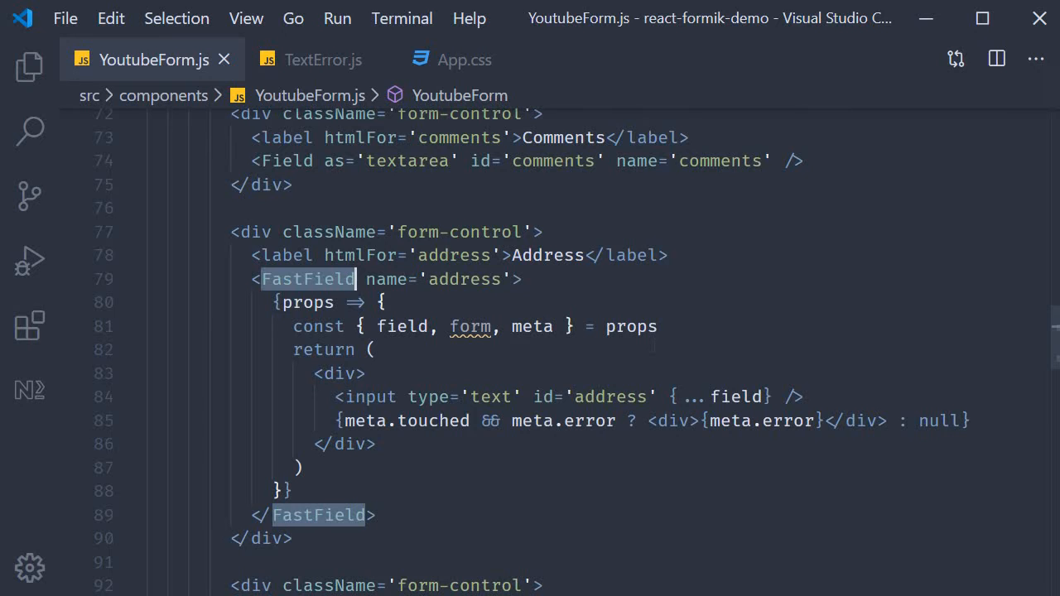
pyautogui.scroll(-3)
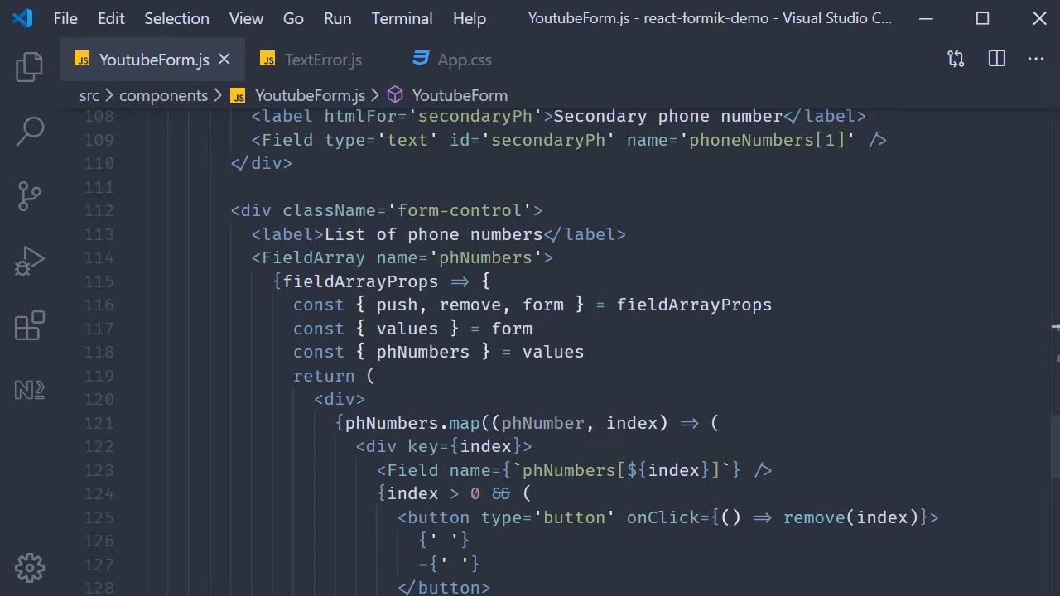
pyautogui.doubleClick(357, 281)
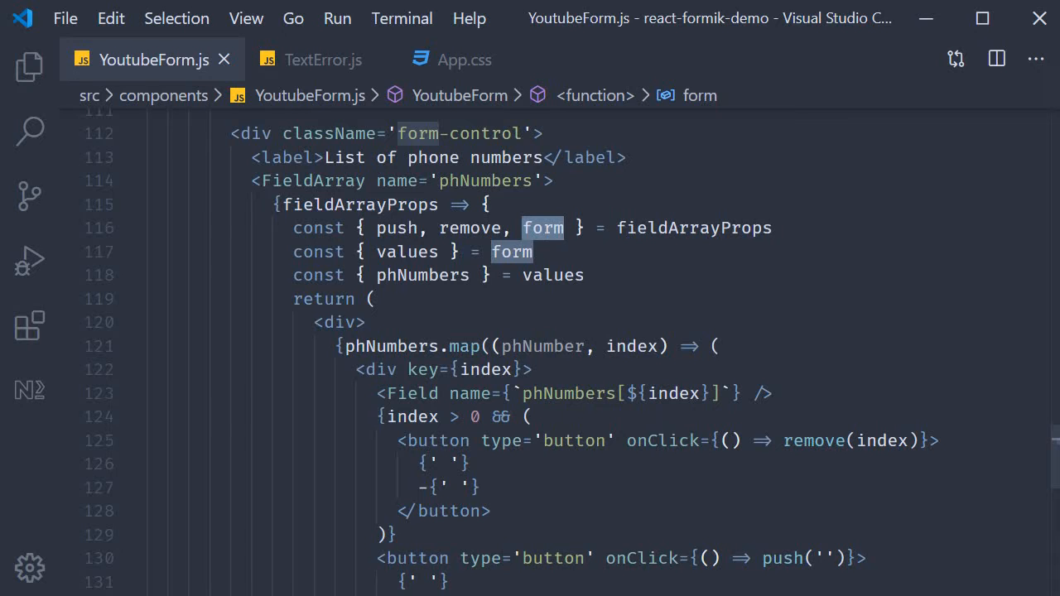
# Add console.log('Form errors', form.errors) after the phNumbers destructuring line.
pyautogui.write("console.log('F')")
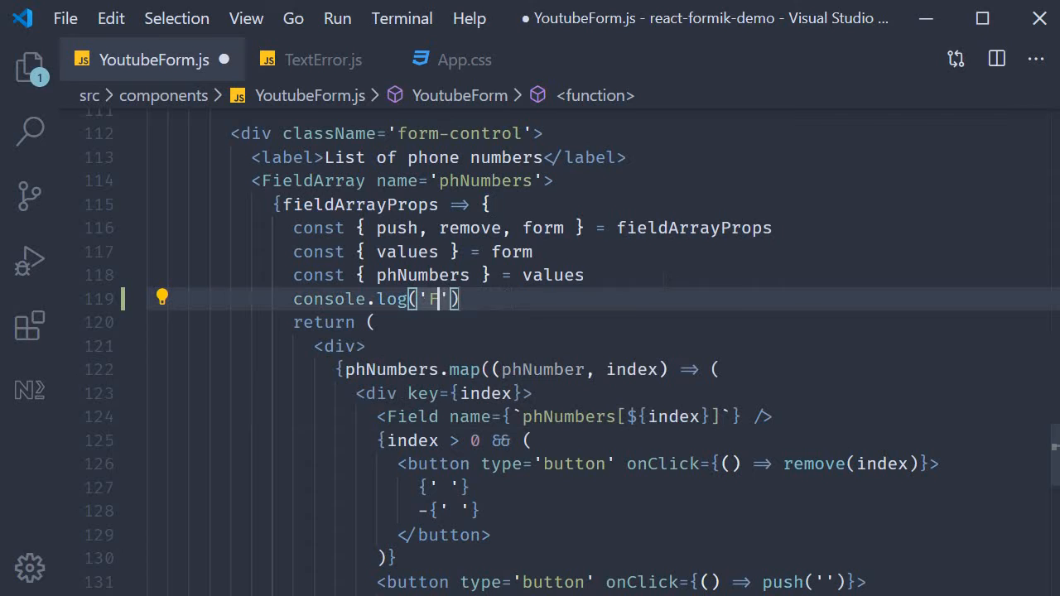
pyautogui.write("Form errors', form.e")
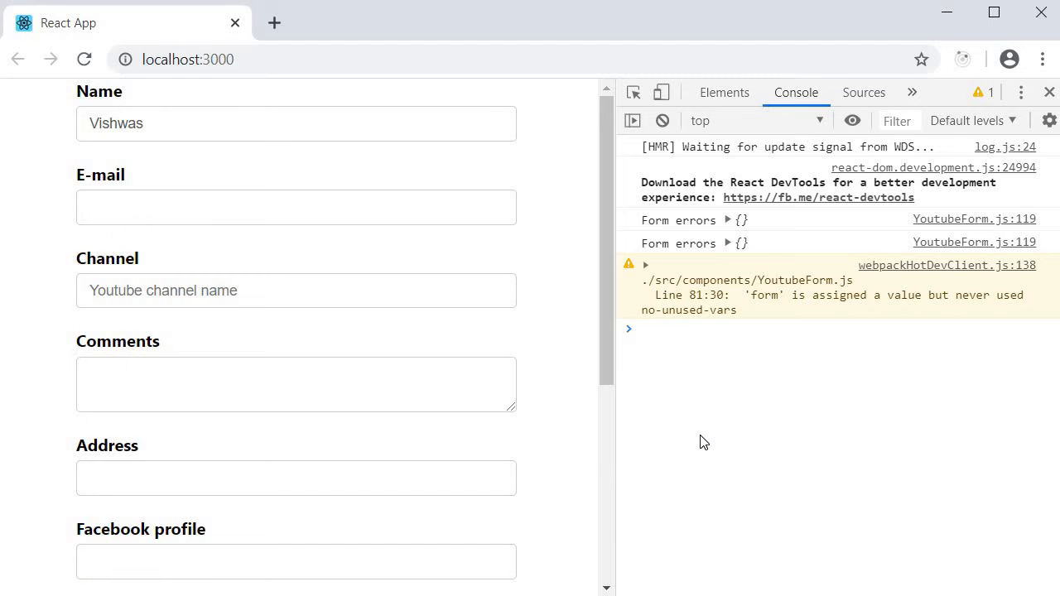
pyautogui.moveTo(725, 225)
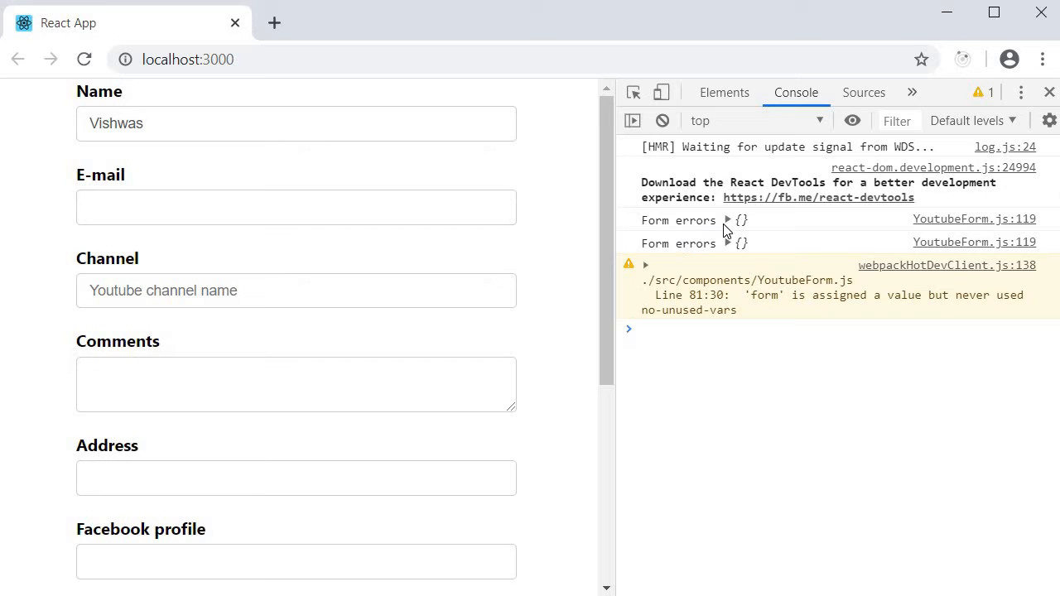
pyautogui.moveTo(732, 232)
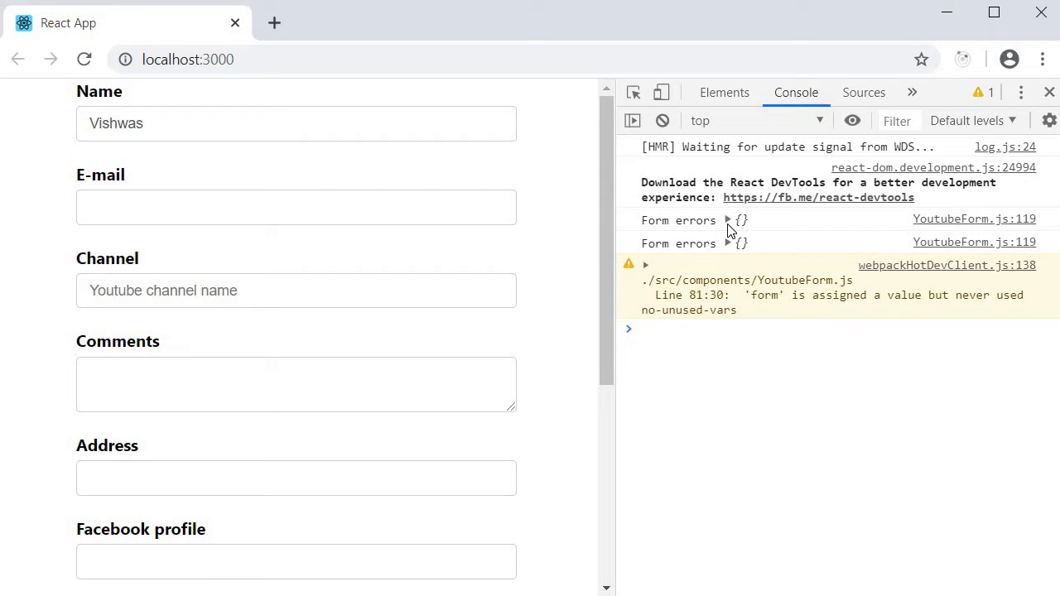
pyautogui.moveTo(738, 249)
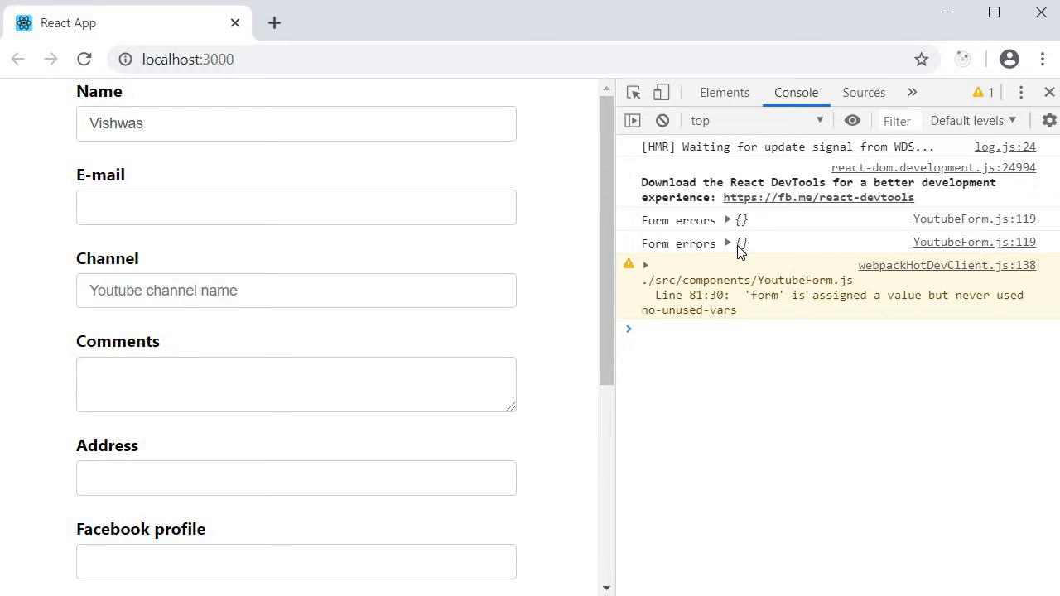
# Clear the console and fill Channel with the suggested value asd to log an email Required error.
pyautogui.click(663, 119)
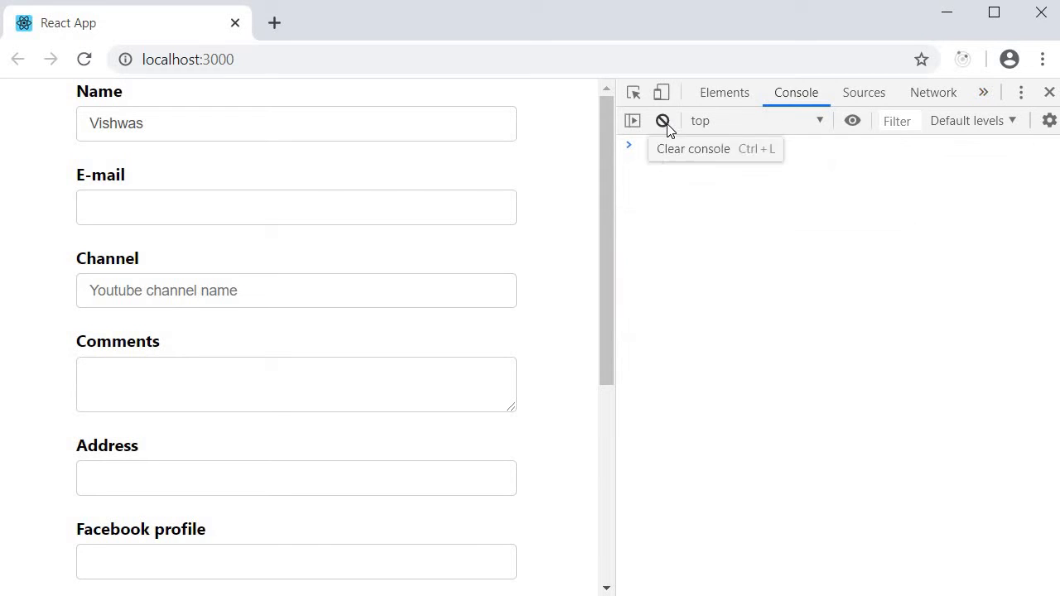
pyautogui.click(663, 120)
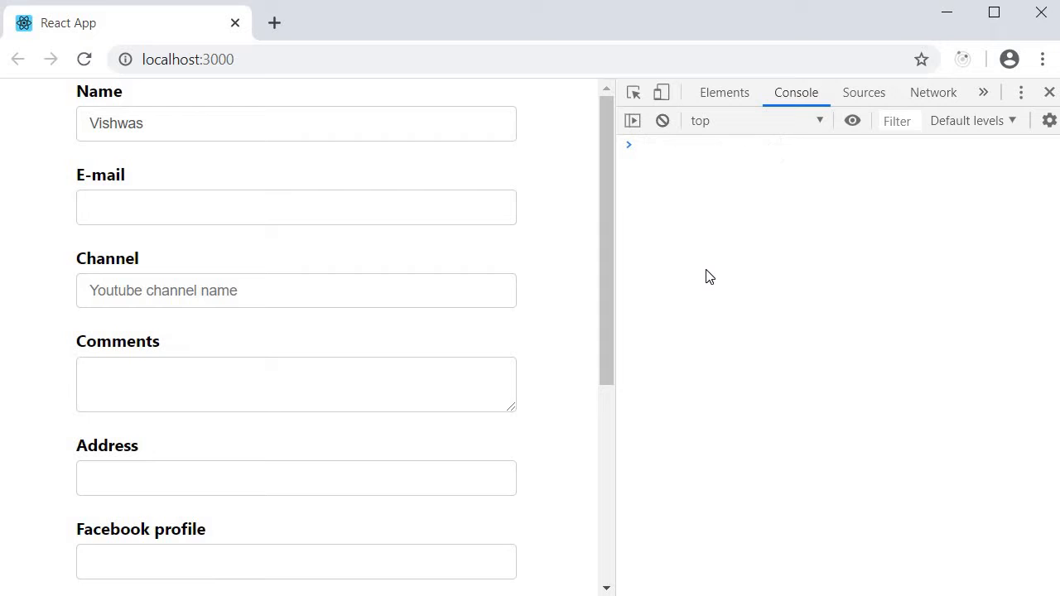
pyautogui.moveTo(175, 267)
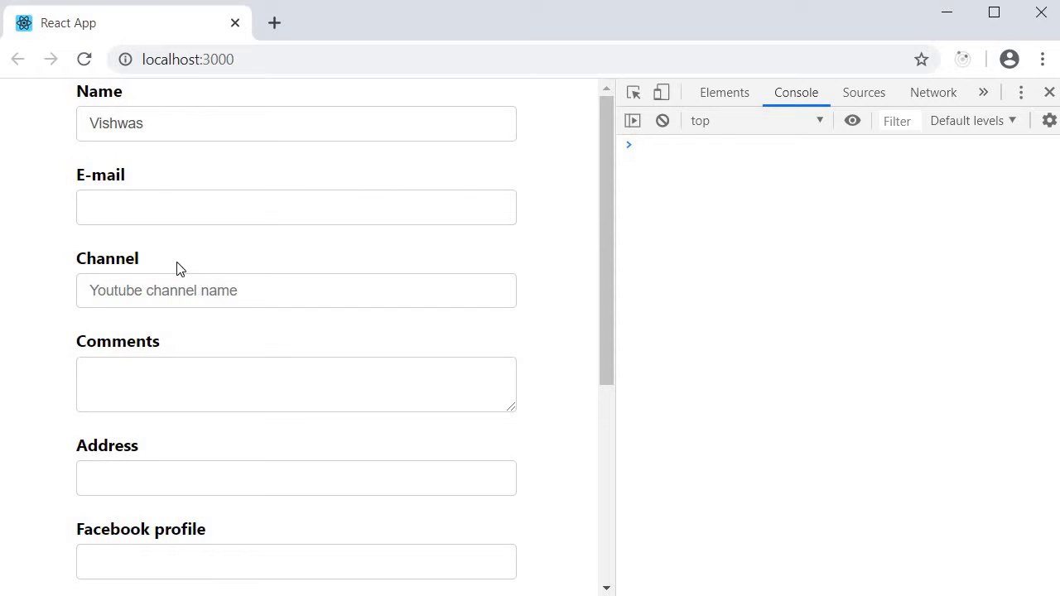
pyautogui.click(295, 291)
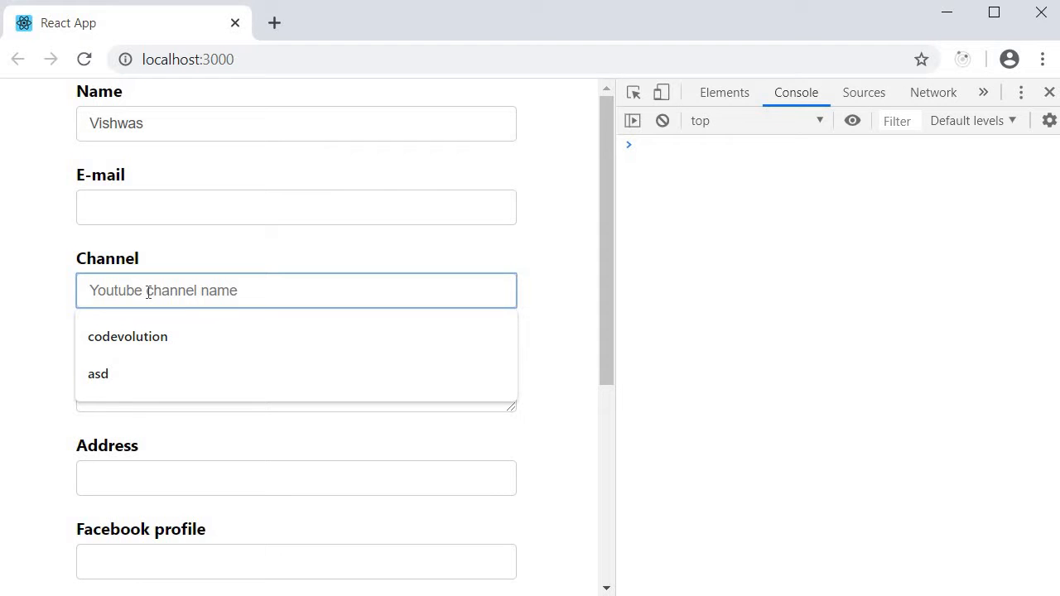
pyautogui.click(96, 374)
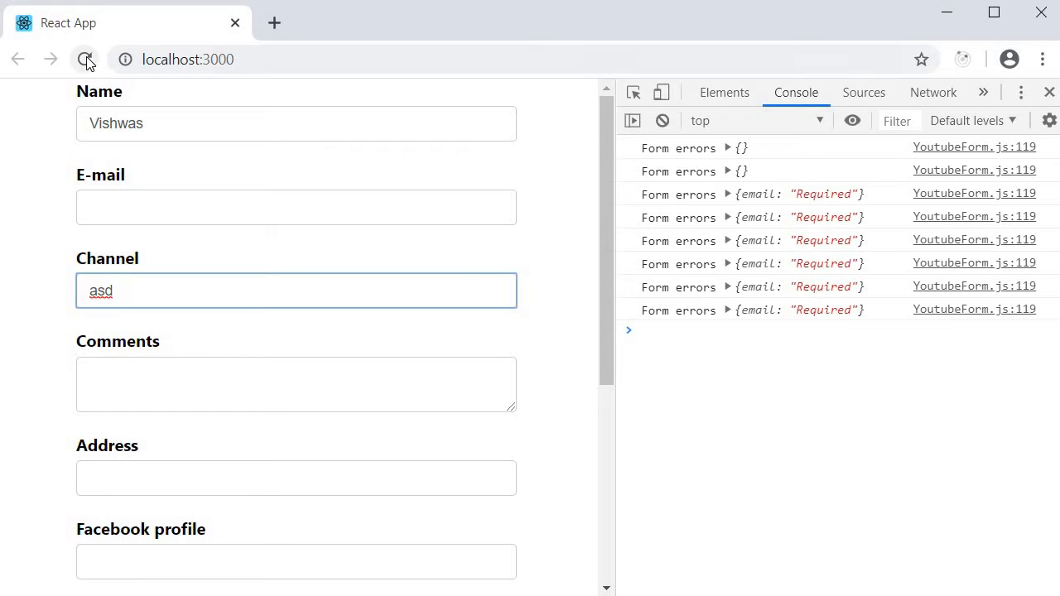
# Reload the page, clear the console and focus the empty Channel field before blurring it.
pyautogui.click(81, 60)
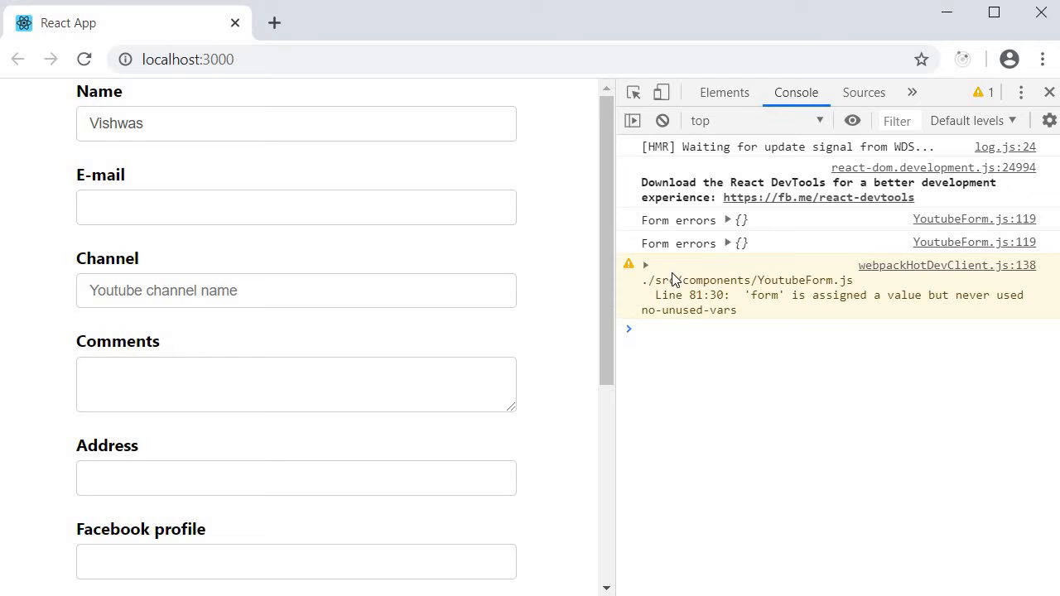
pyautogui.moveTo(742, 252)
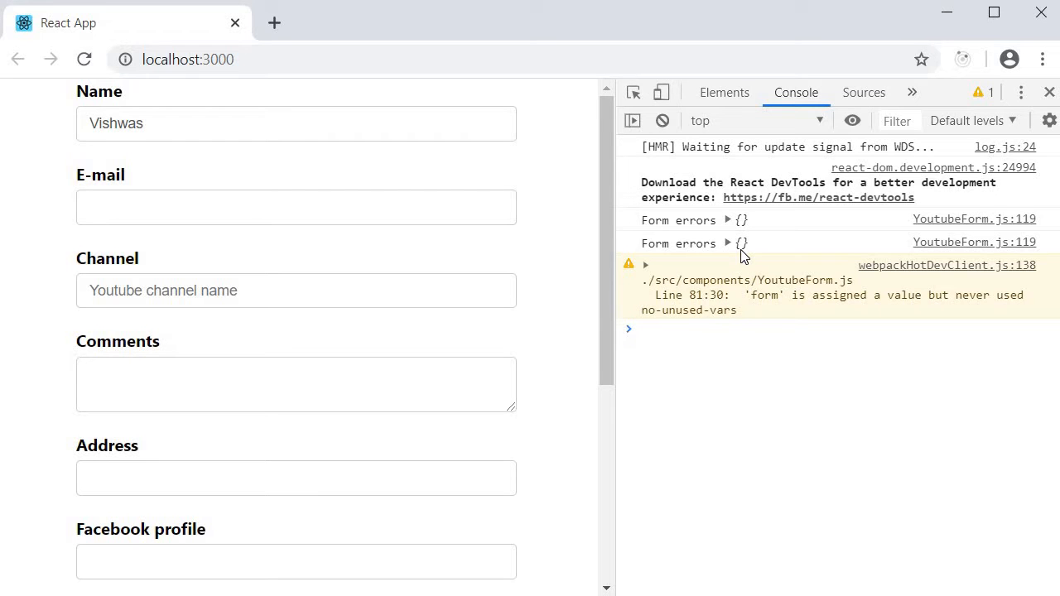
pyautogui.moveTo(662, 121)
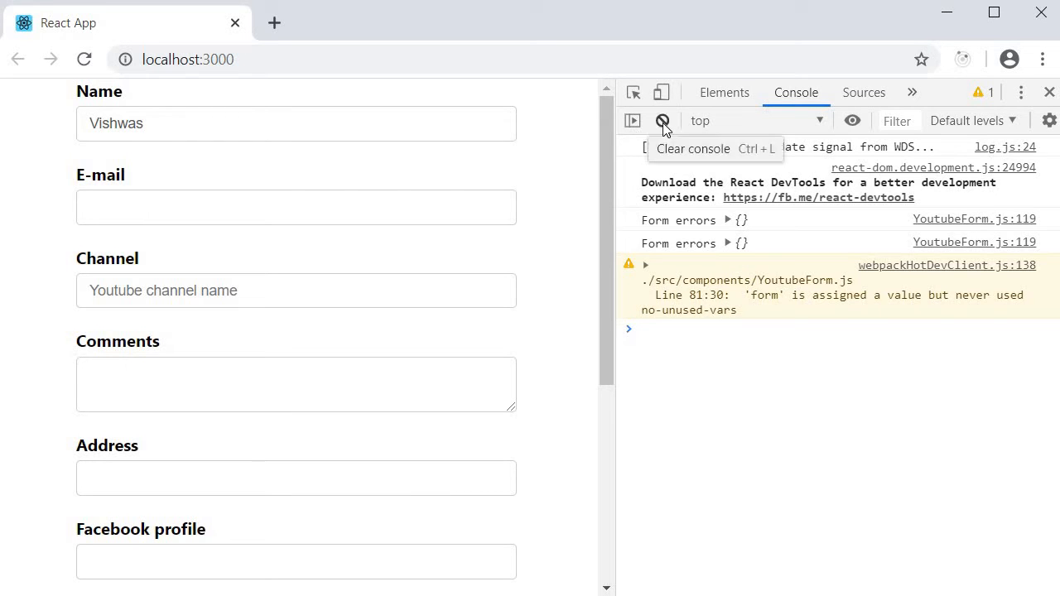
pyautogui.click(662, 120)
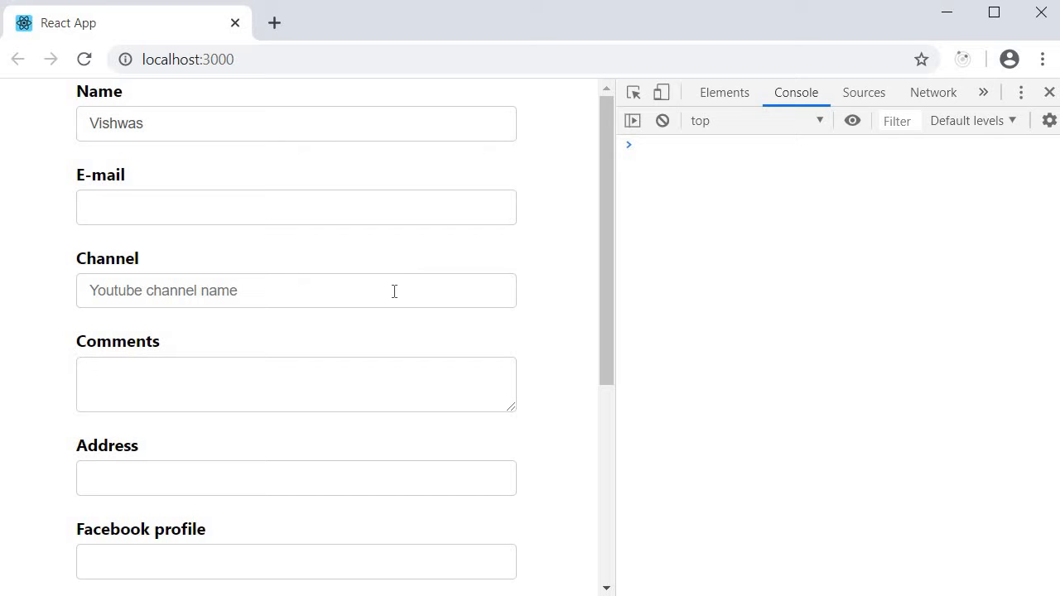
pyautogui.click(295, 292)
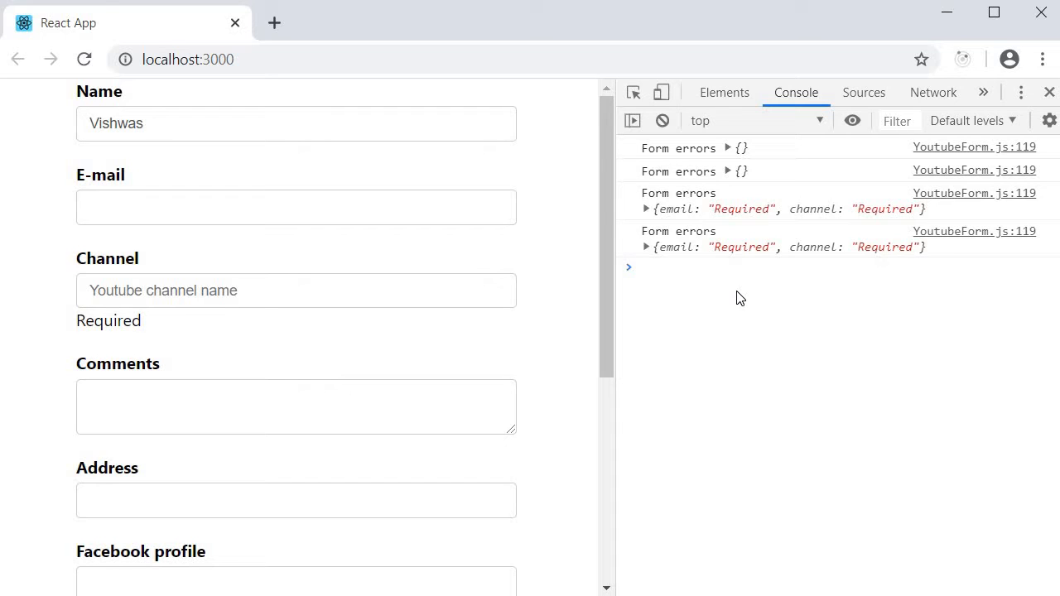
pyautogui.moveTo(745, 305)
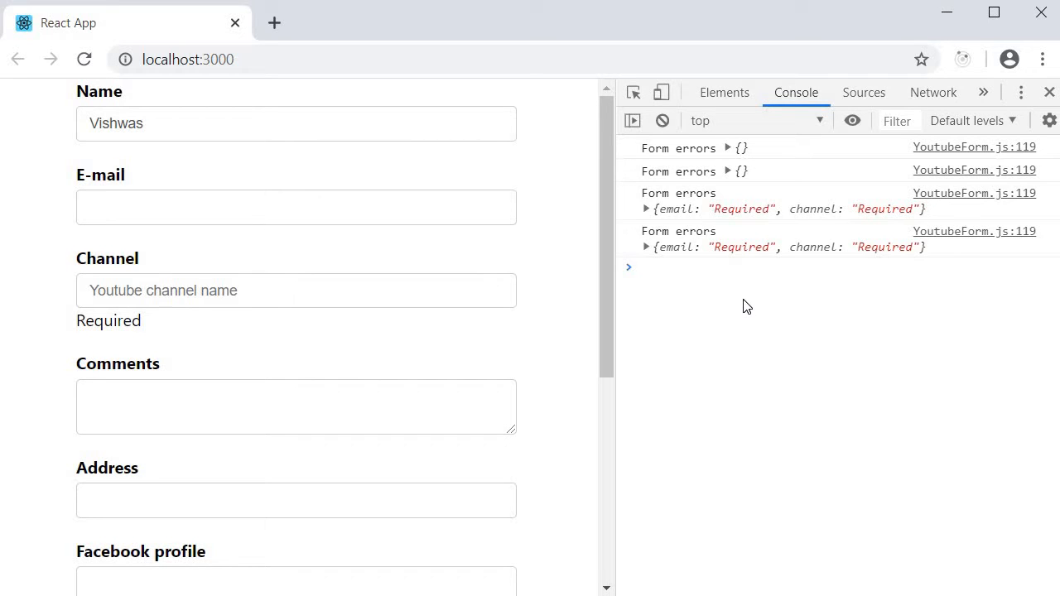
pyautogui.moveTo(83, 59)
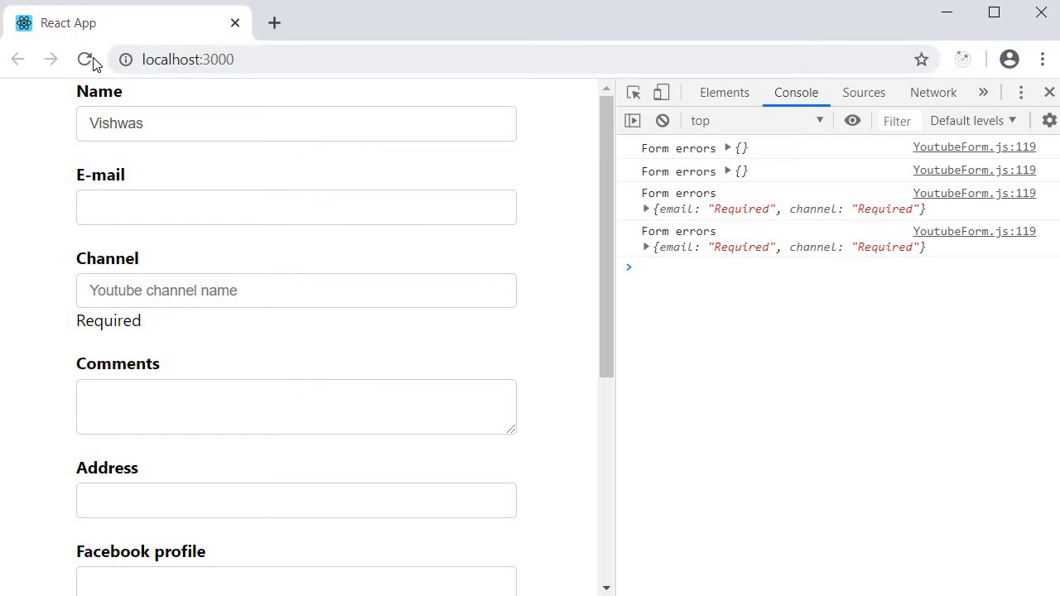
# Reload the form, clear the console and submit the empty form to log email and channel Required.
pyautogui.click(83, 60)
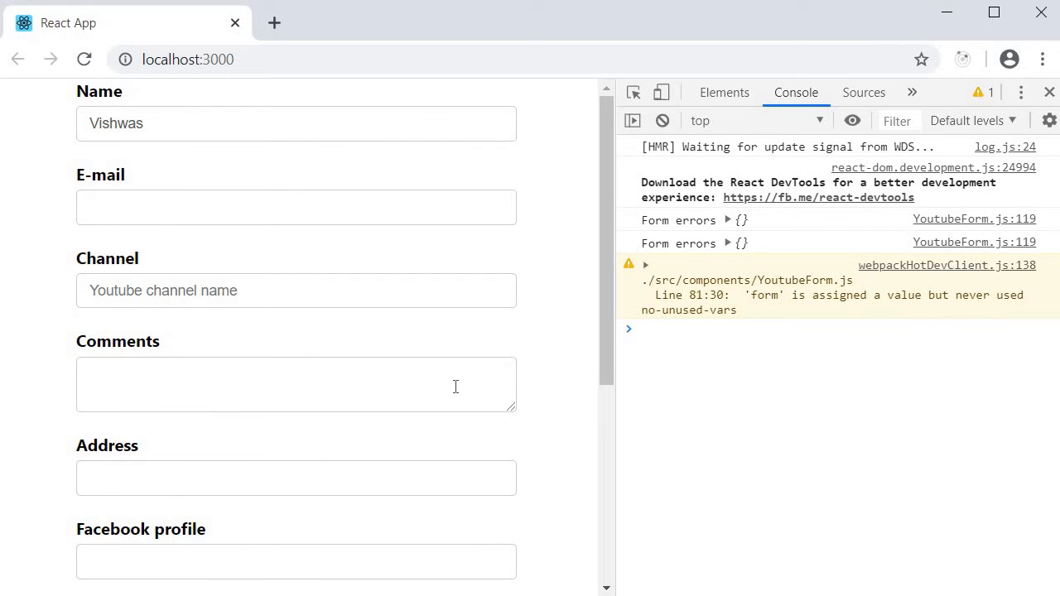
pyautogui.moveTo(786, 358)
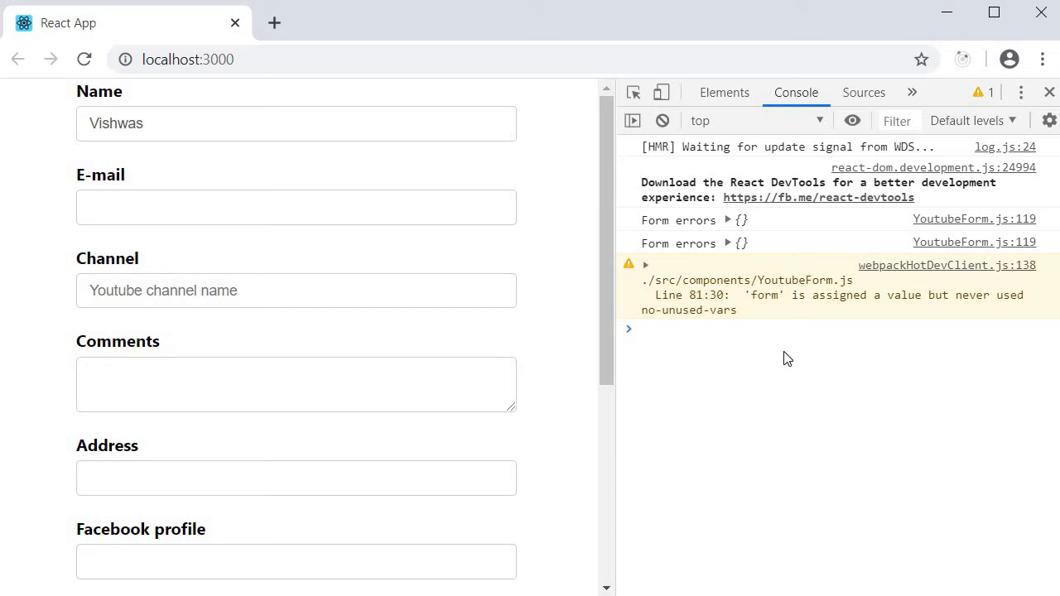
pyautogui.moveTo(663, 120)
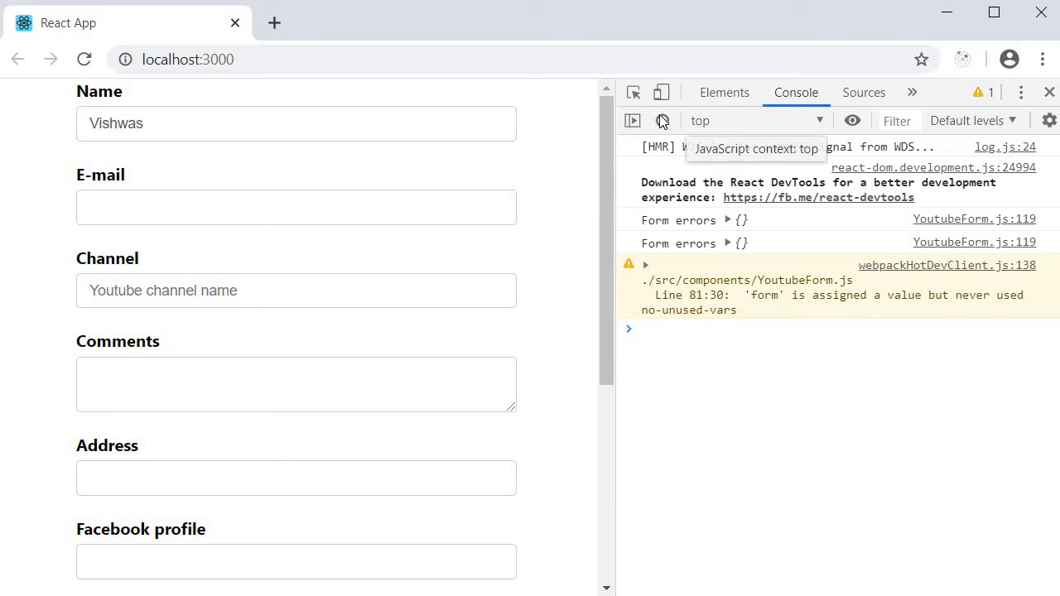
pyautogui.click(662, 121)
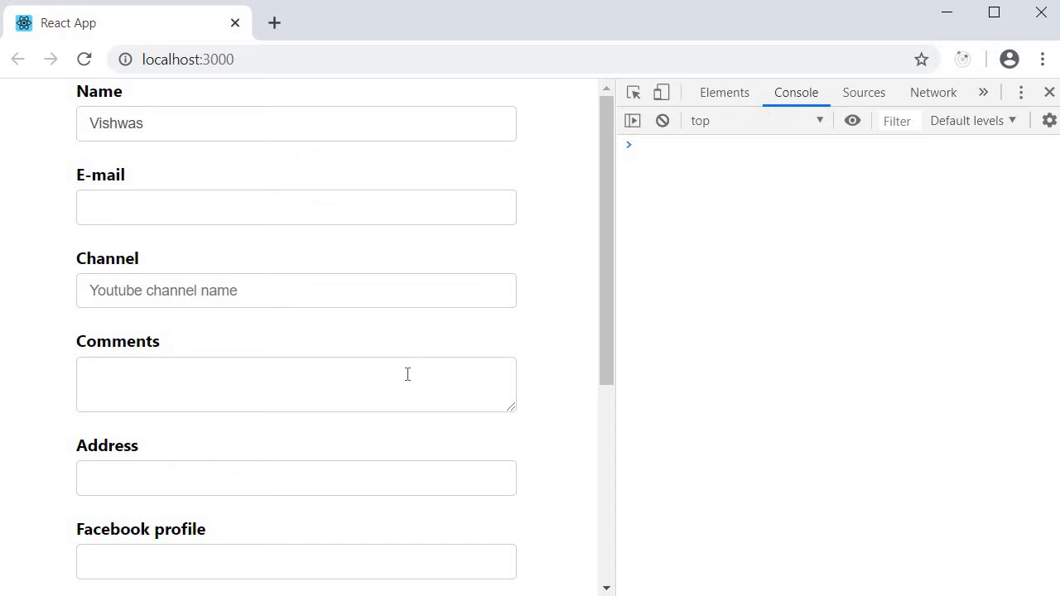
pyautogui.scroll(-3)
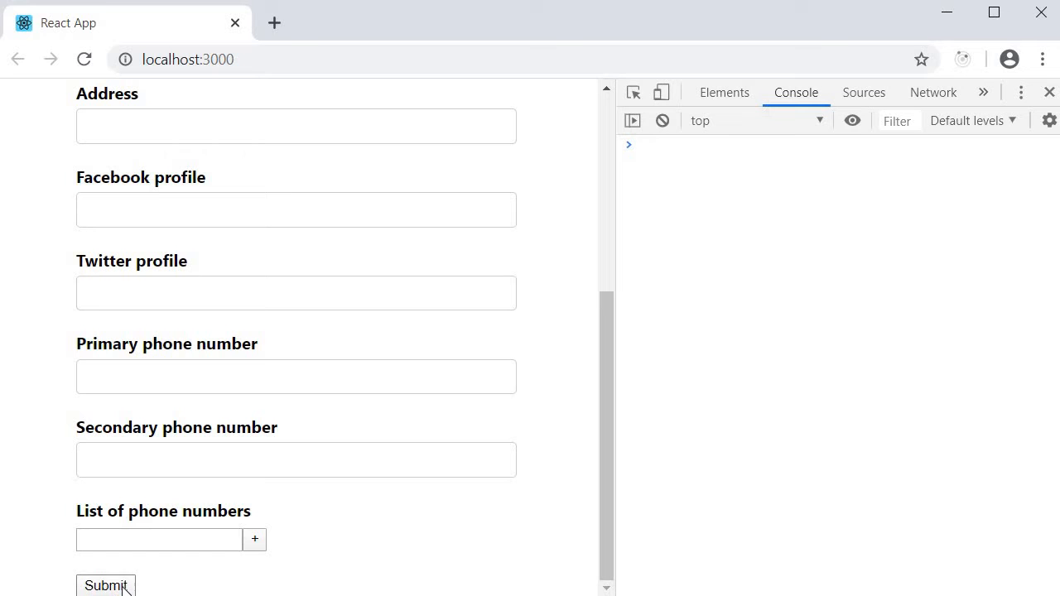
pyautogui.click(106, 586)
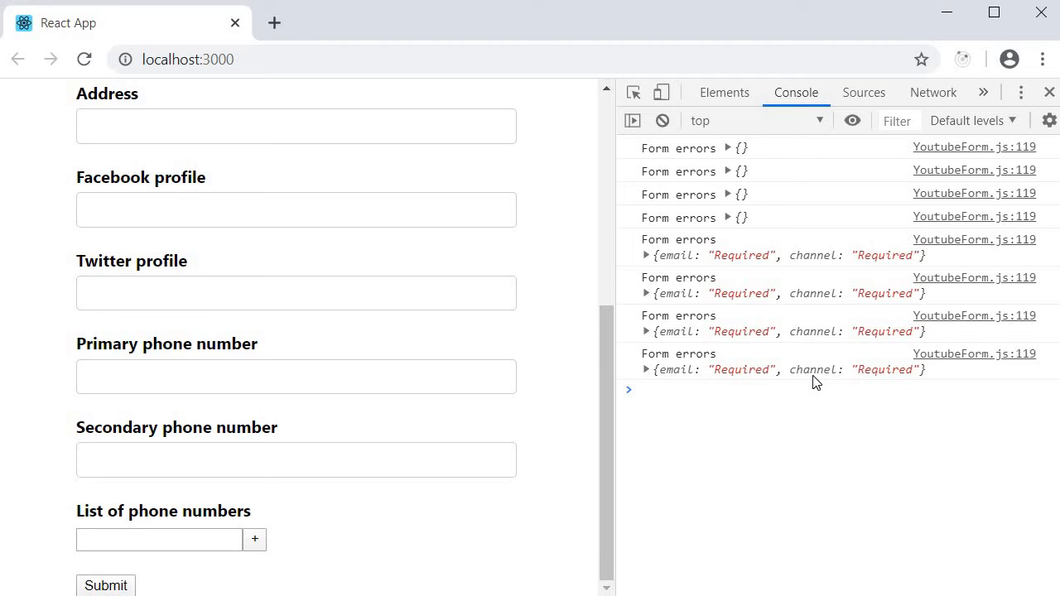
pyautogui.moveTo(888, 490)
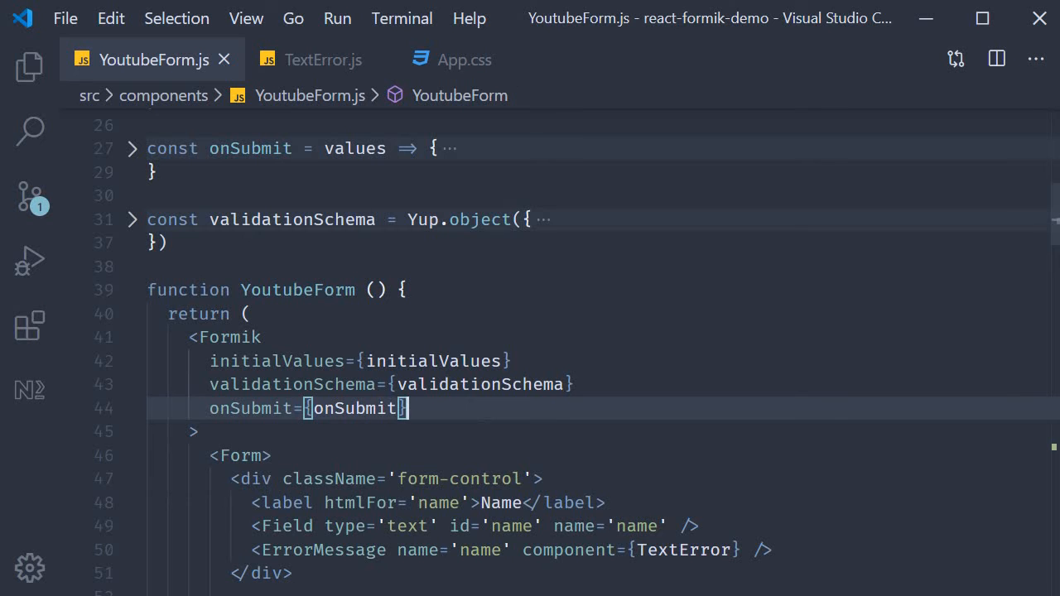
# Add validateOnChange={false} to the Formik component and save YoutubeForm.js.
pyautogui.write('validateOnChange=')
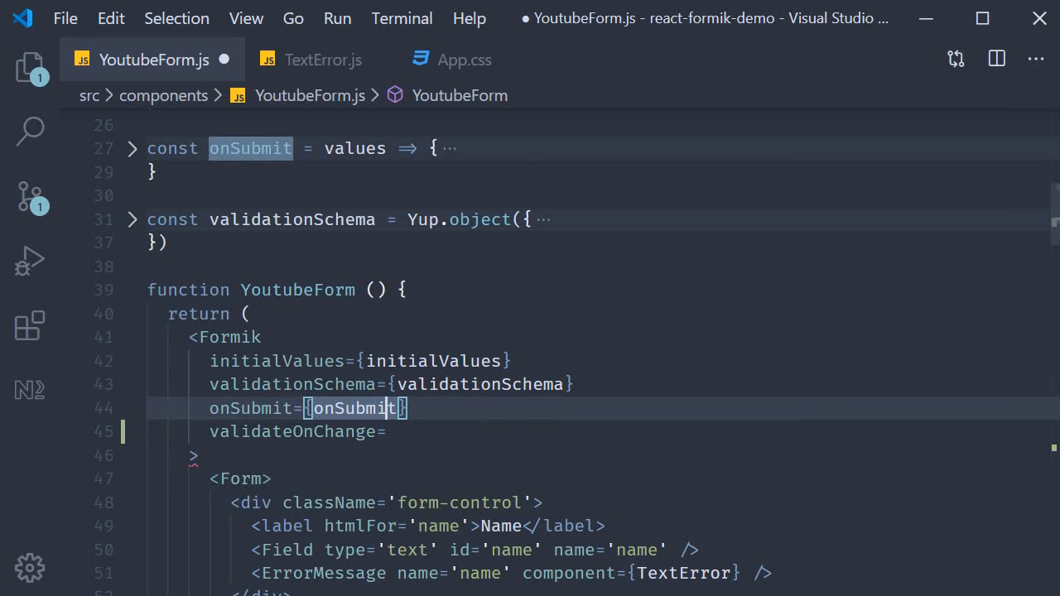
pyautogui.write('{false}')
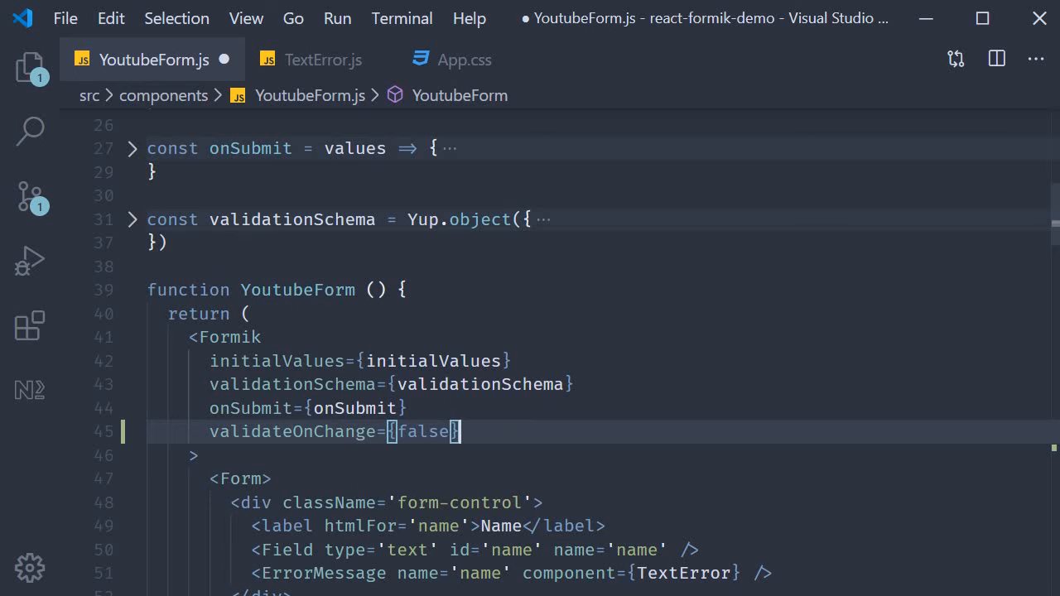
pyautogui.press('Ctrl+s')
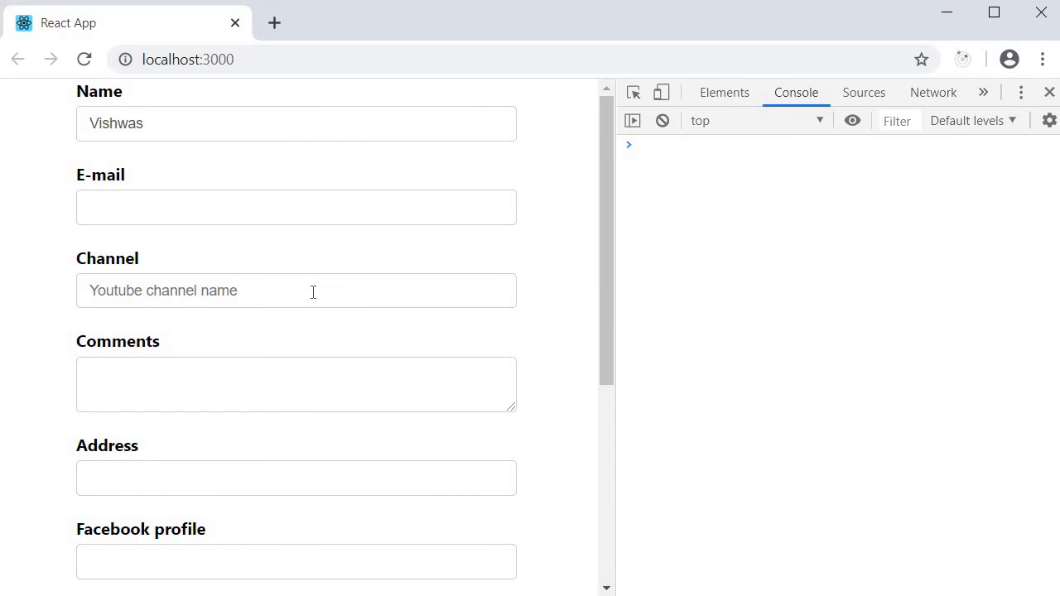
# Enter asd in Channel and leave the field, confirming only empty Form errors objects are logged.
pyautogui.write('asd')
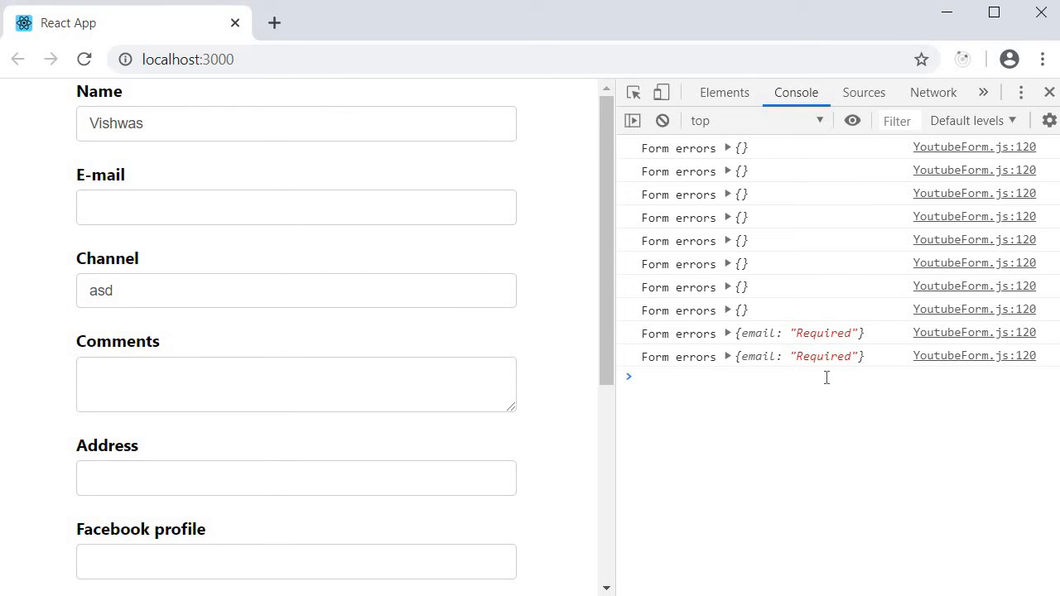
pyautogui.moveTo(795, 417)
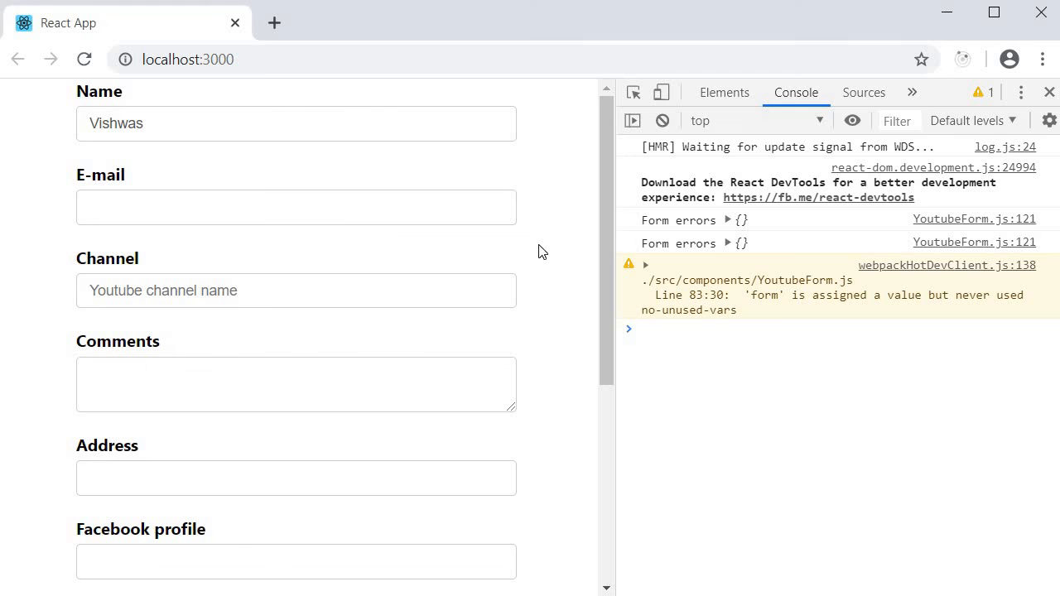
pyautogui.write('asd')
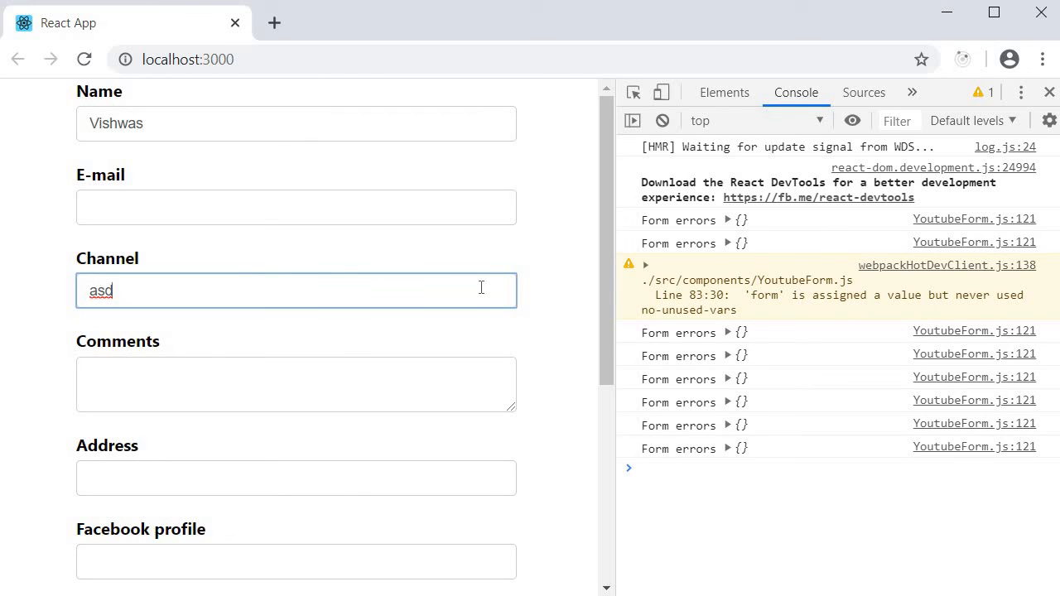
pyautogui.click(560, 309)
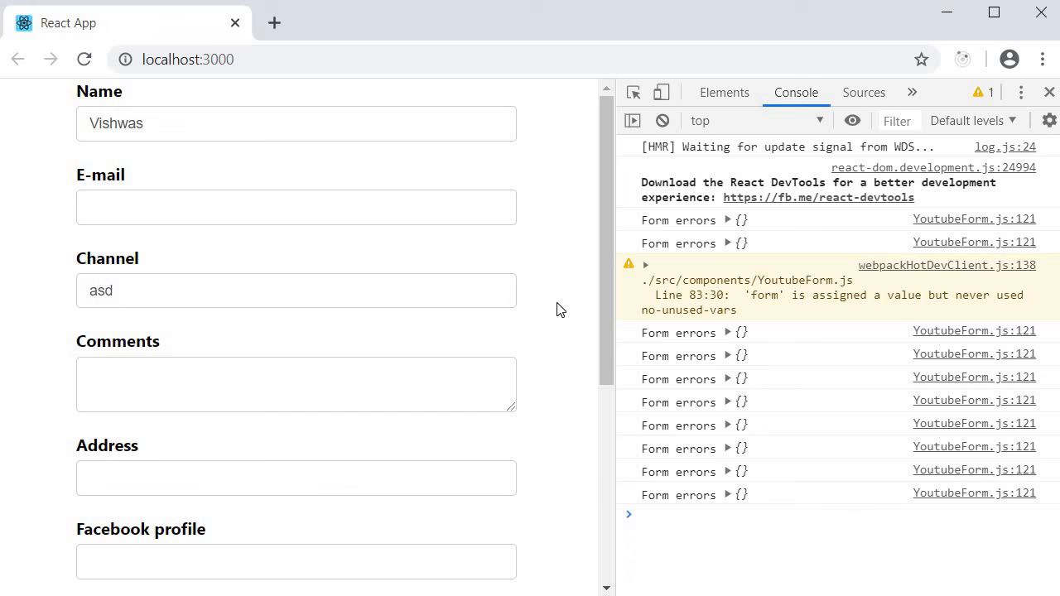